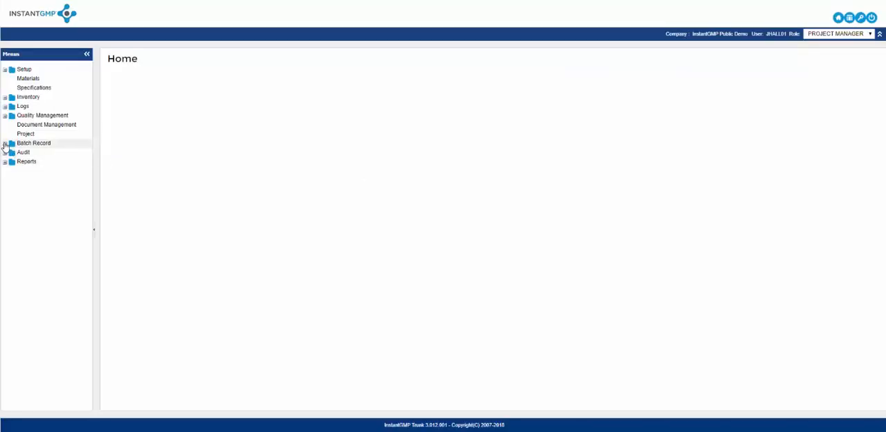
# Show the Master Production Record list from the Batch Record menu.
pyautogui.click(5, 143)
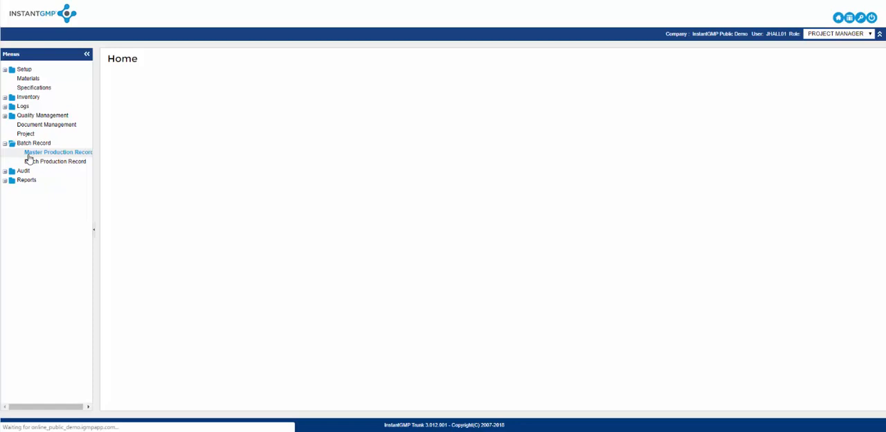
pyautogui.click(58, 152)
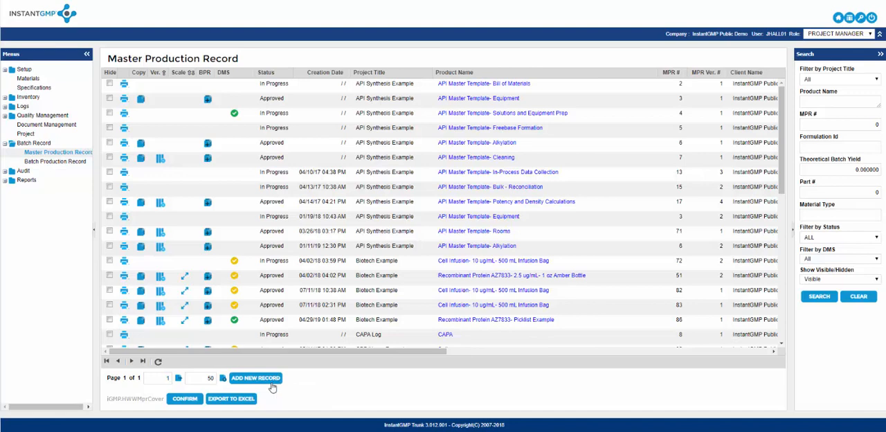
# Start a new MPR cover with Test Project as project and product 402 looked up.
pyautogui.click(255, 377)
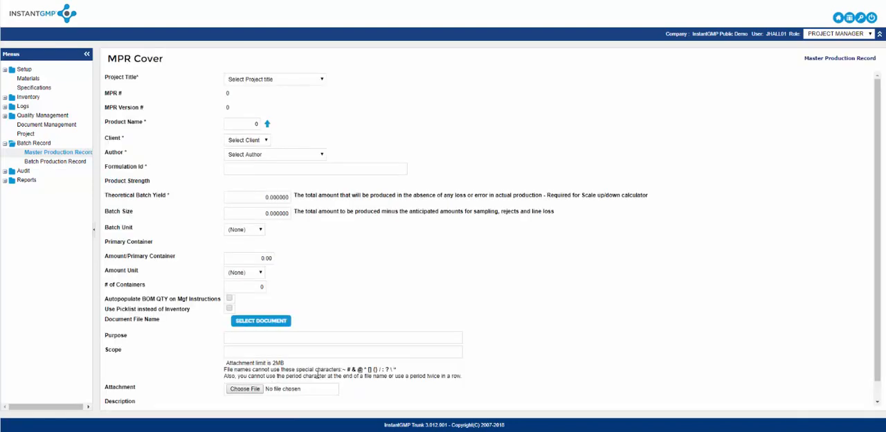
pyautogui.moveTo(407, 93)
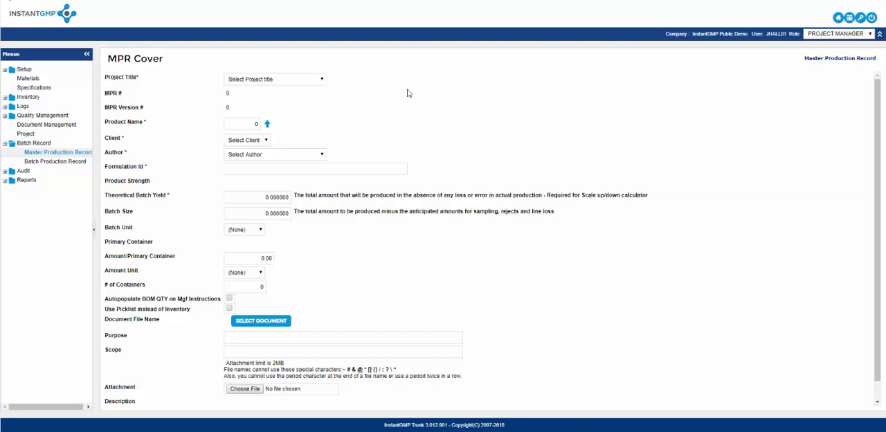
pyautogui.moveTo(317, 81)
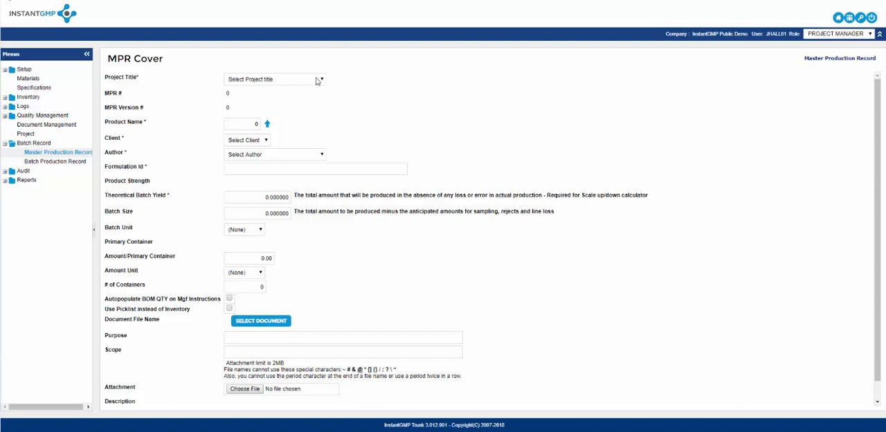
pyautogui.click(274, 79)
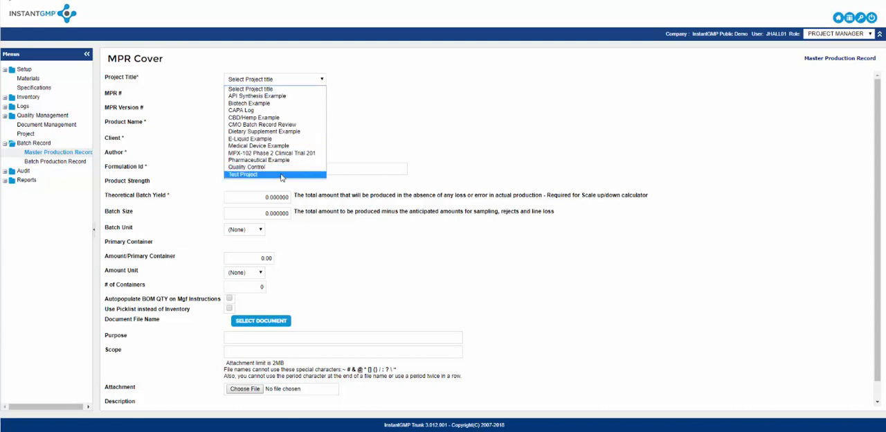
pyautogui.click(243, 174)
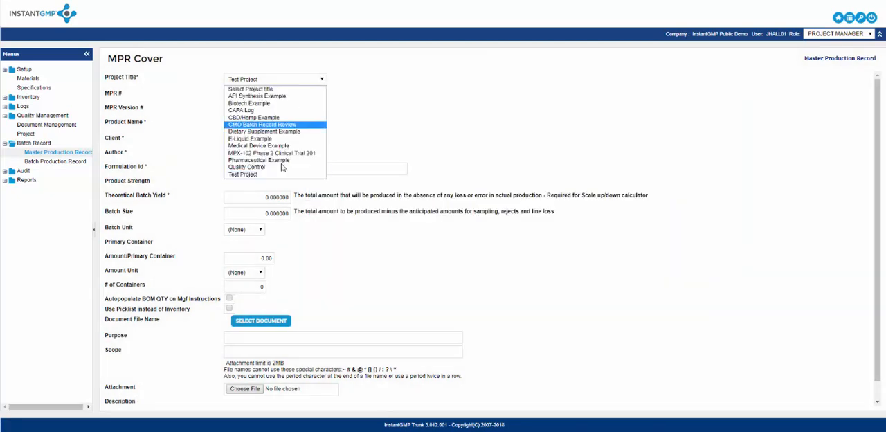
pyautogui.click(246, 167)
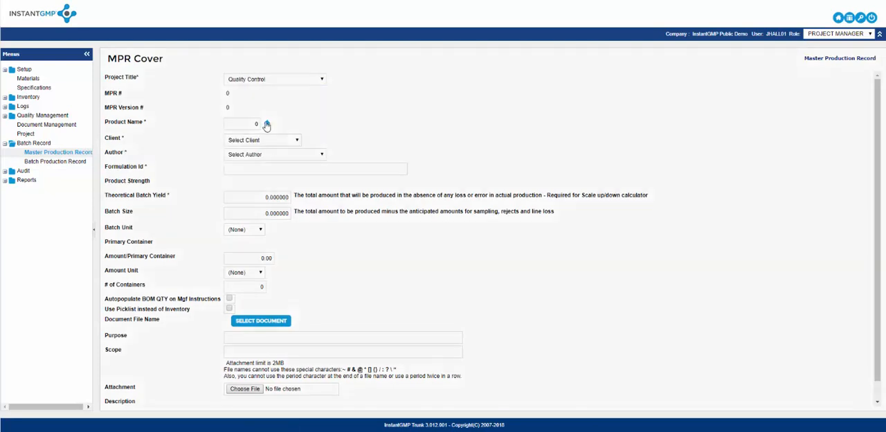
pyautogui.click(266, 124)
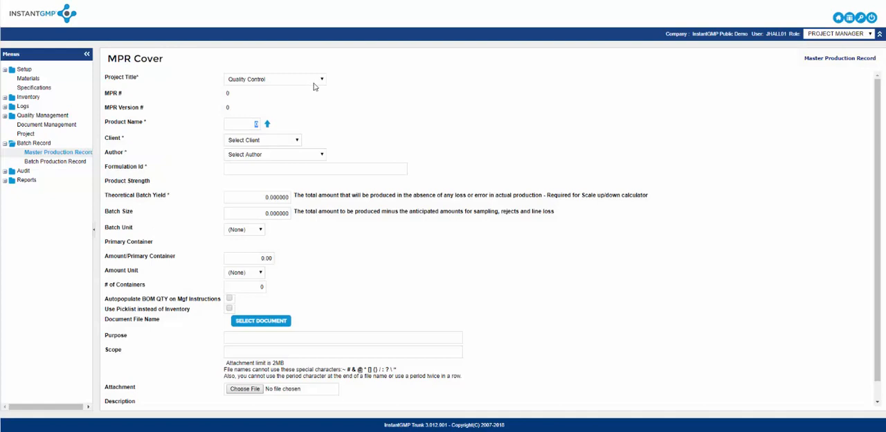
pyautogui.click(274, 79)
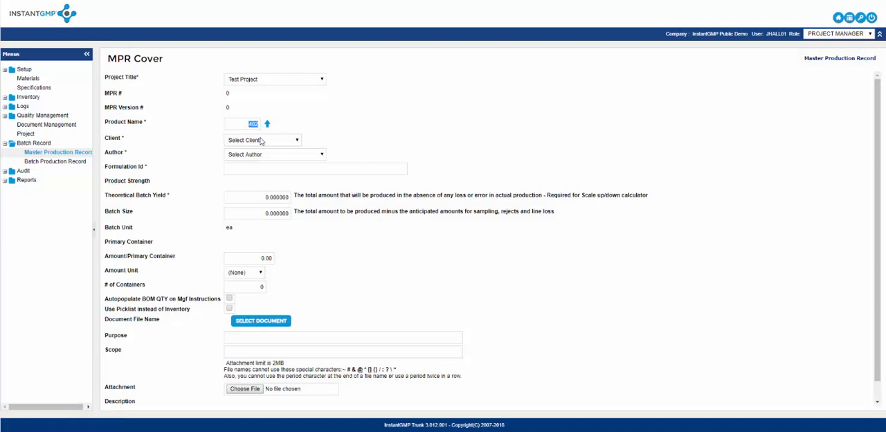
pyautogui.moveTo(281, 144)
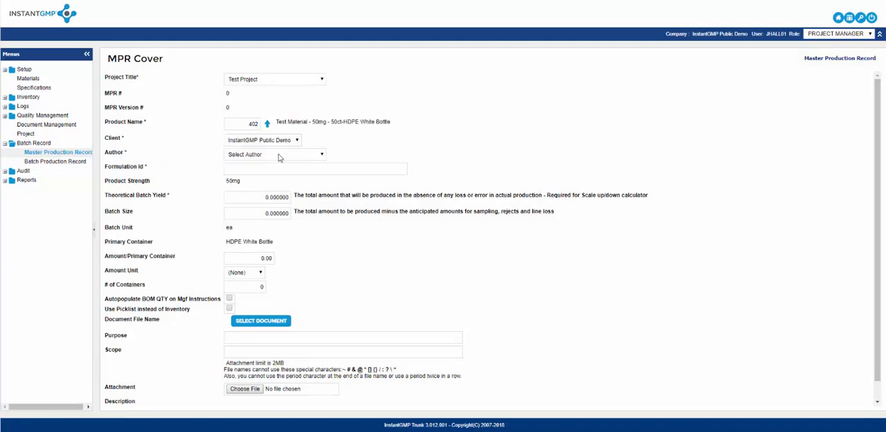
# Choose the record's author from the people list on the cover.
pyautogui.click(273, 154)
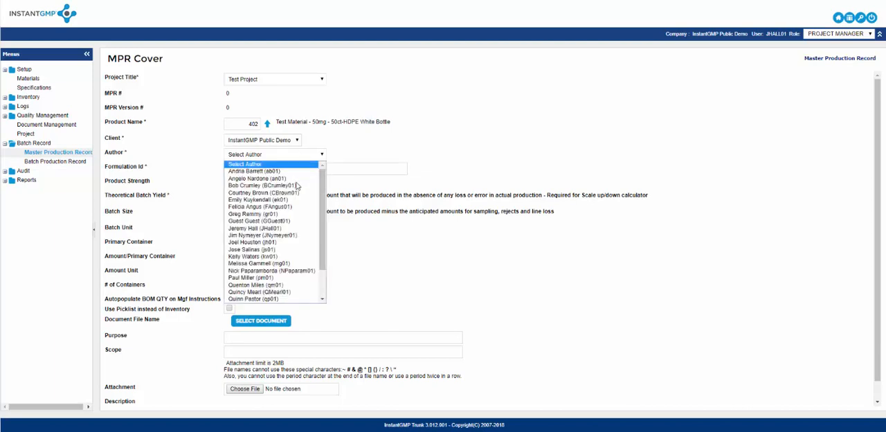
pyautogui.scroll(-3)
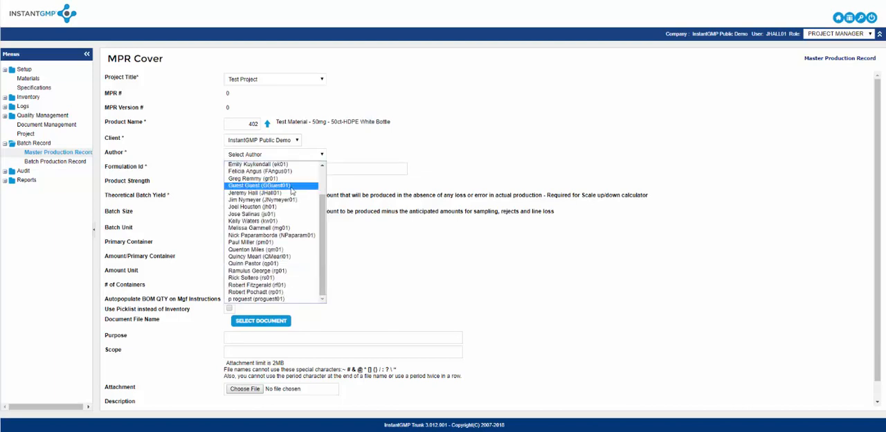
pyautogui.click(257, 192)
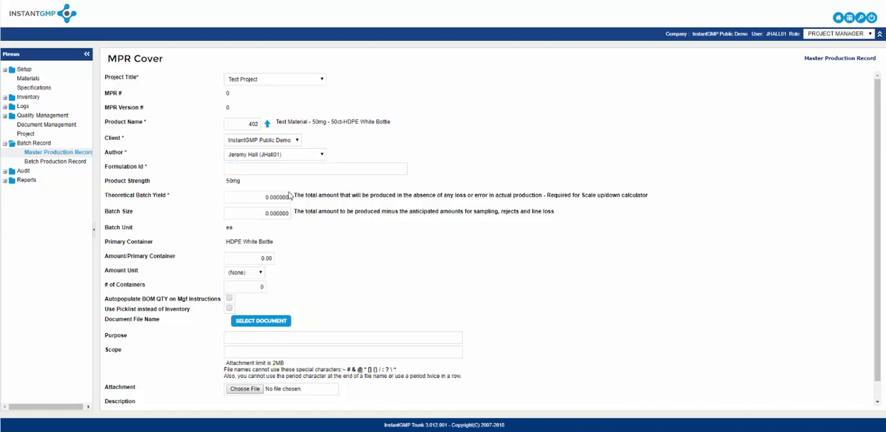
pyautogui.moveTo(391, 126)
pyautogui.write('4800')
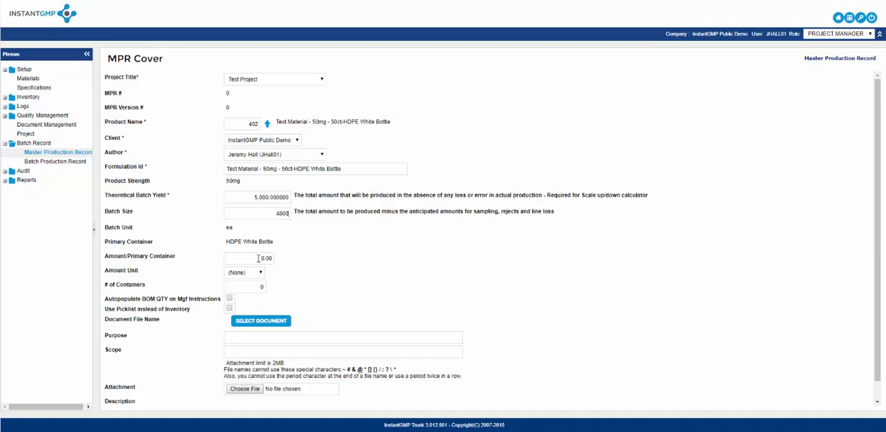
# Set 50 ea per primary container and 50 containers on the cover.
pyautogui.click(248, 258)
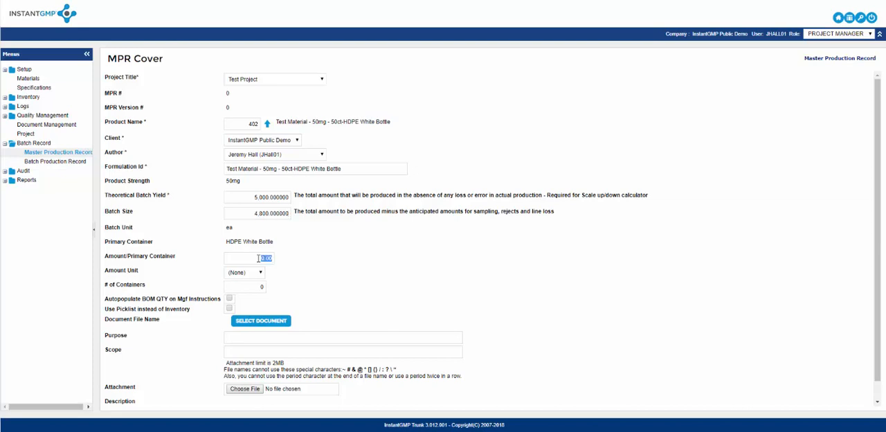
pyautogui.write('50')
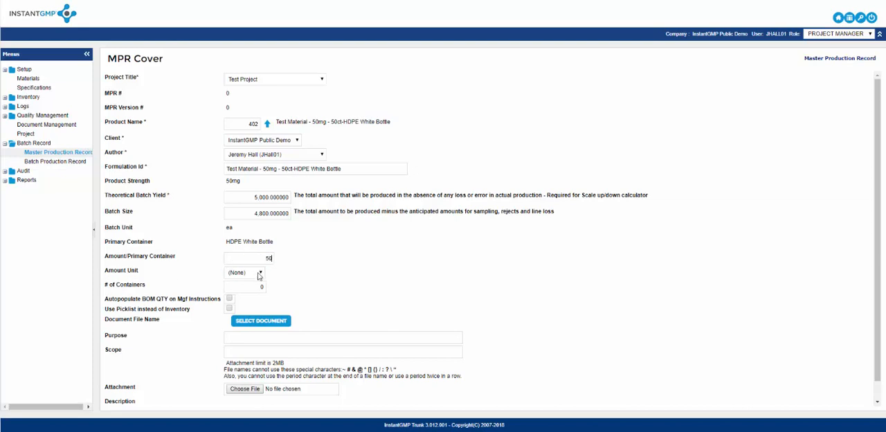
pyautogui.click(260, 271)
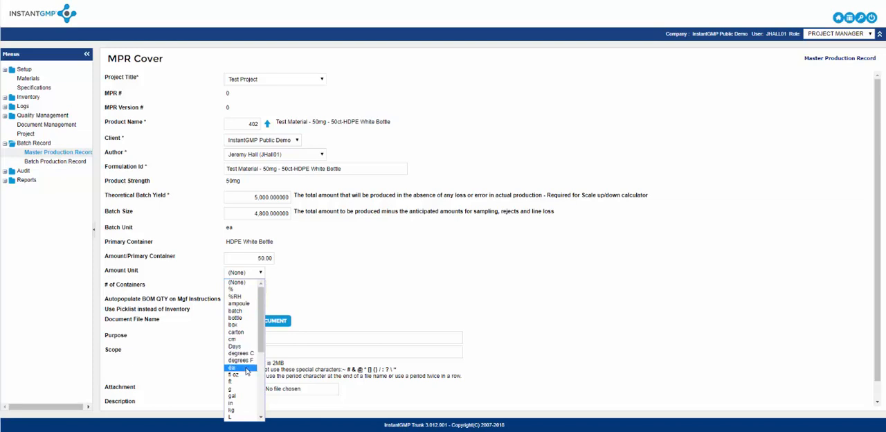
pyautogui.click(231, 369)
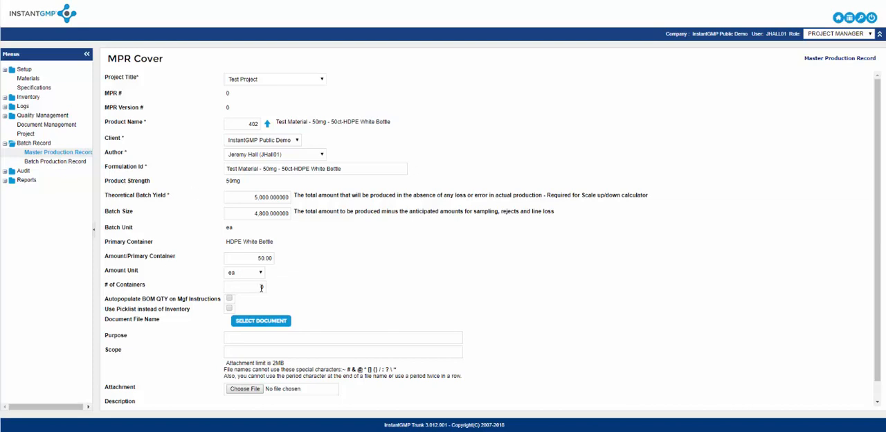
pyautogui.write('50')
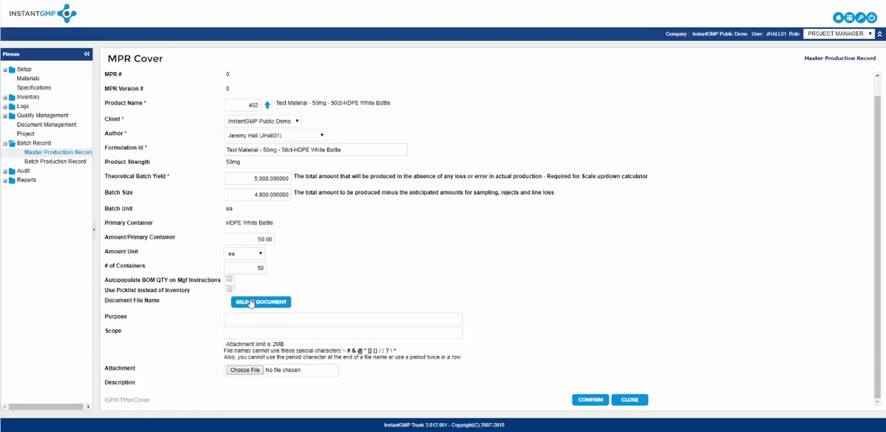
# Browse the controlled documents chooser for the cover and dismiss it without picking one.
pyautogui.click(261, 302)
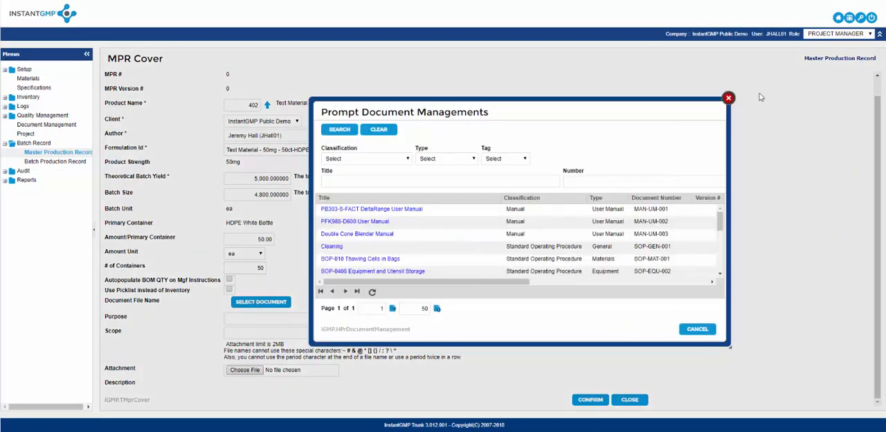
pyautogui.moveTo(729, 98)
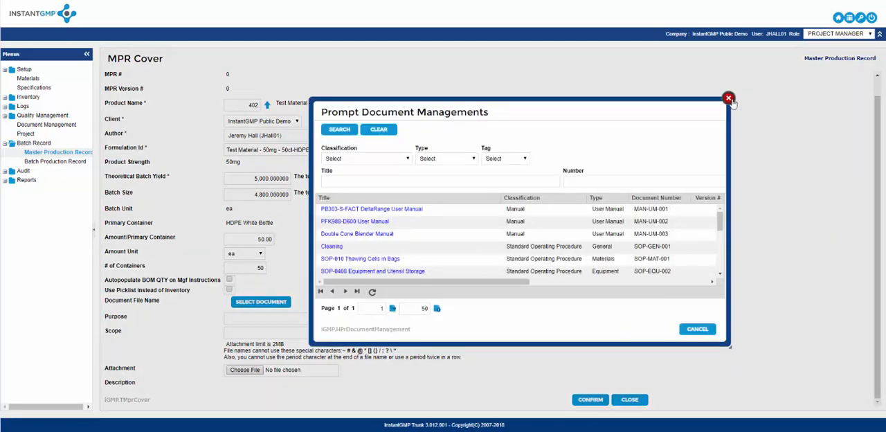
pyautogui.click(728, 98)
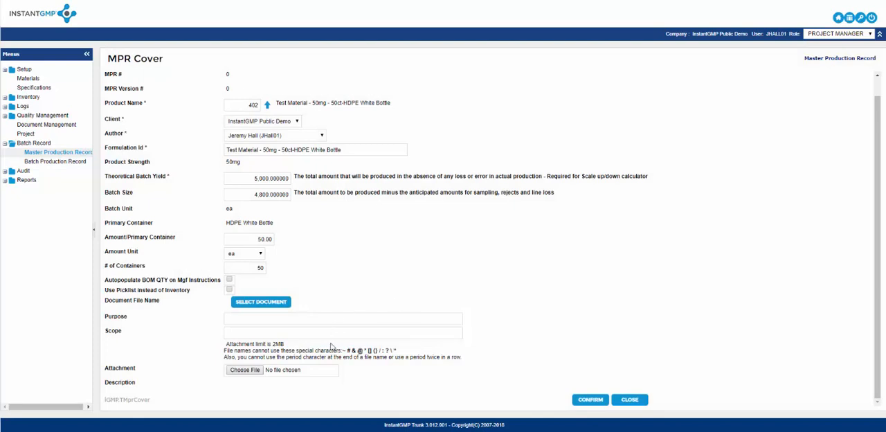
pyautogui.moveTo(396, 312)
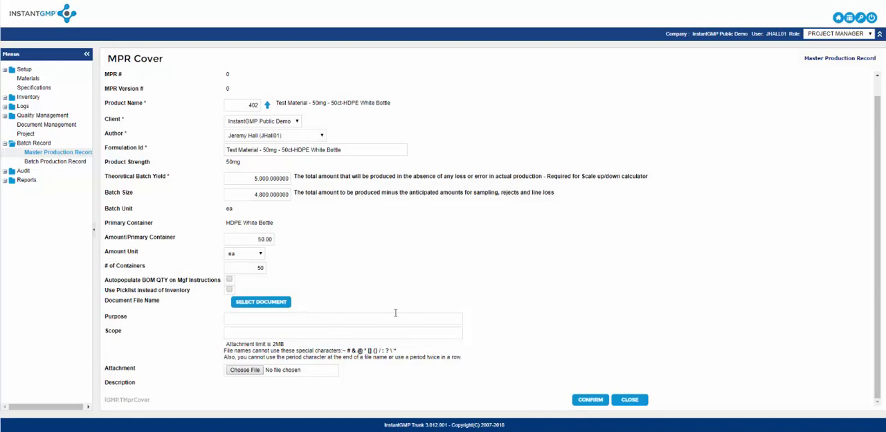
pyautogui.moveTo(264, 379)
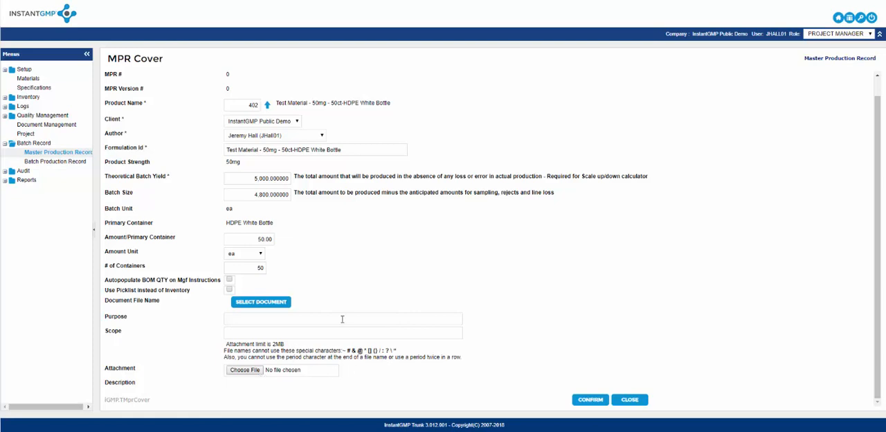
# Set Purpose and Scope to Test and confirm the cover page.
pyautogui.write('Test')
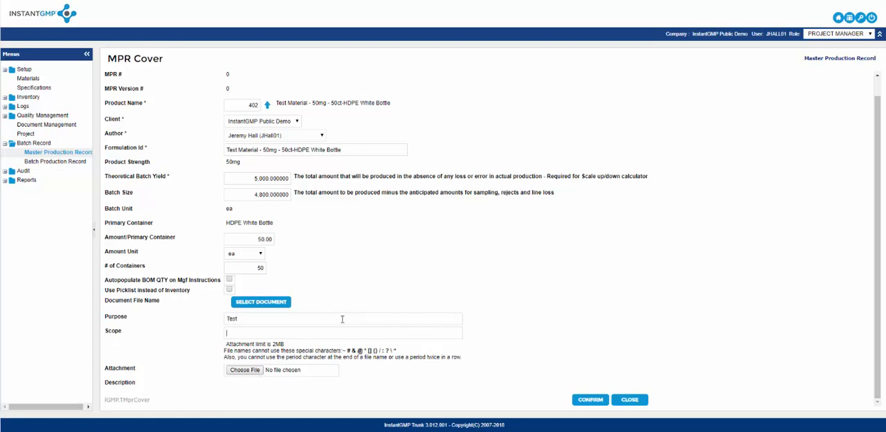
pyautogui.write('Test')
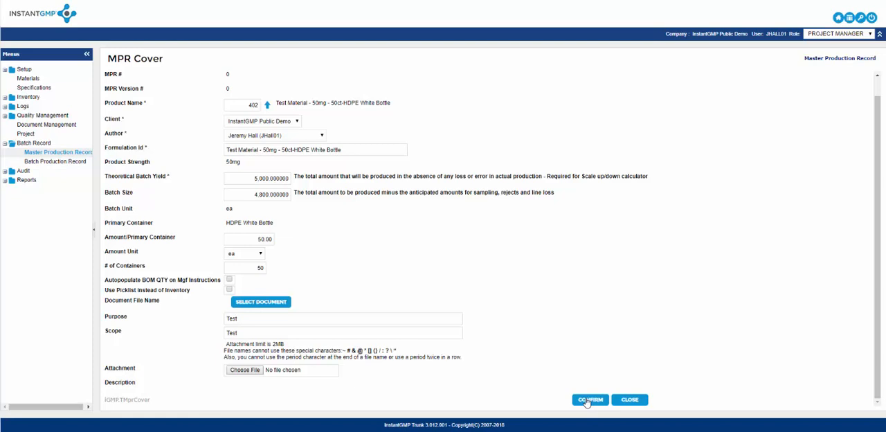
pyautogui.click(589, 399)
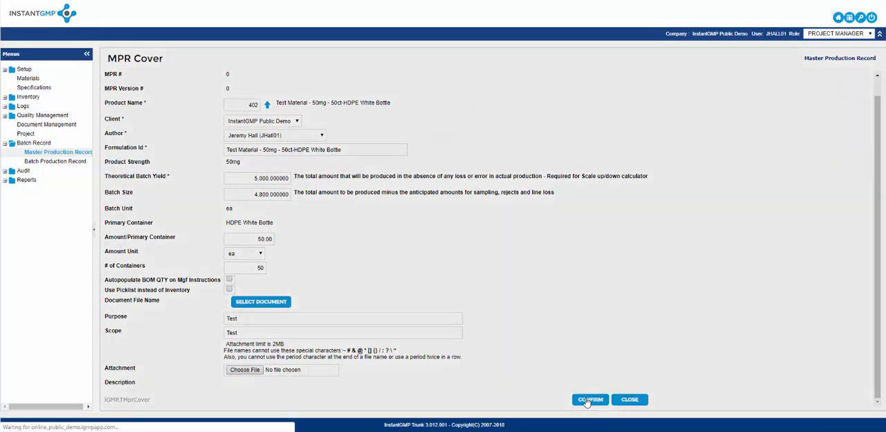
# Confirm the cover so MPR #92 version 1 for Test Project is created.
pyautogui.click(590, 400)
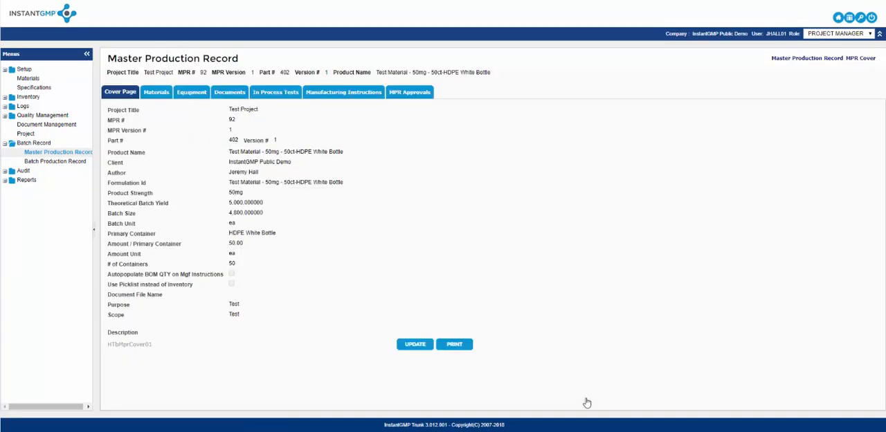
pyautogui.moveTo(585, 404)
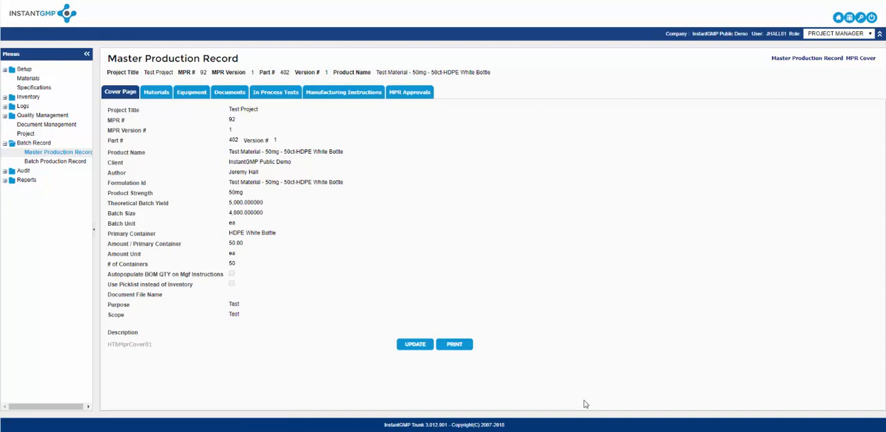
pyautogui.moveTo(355, 281)
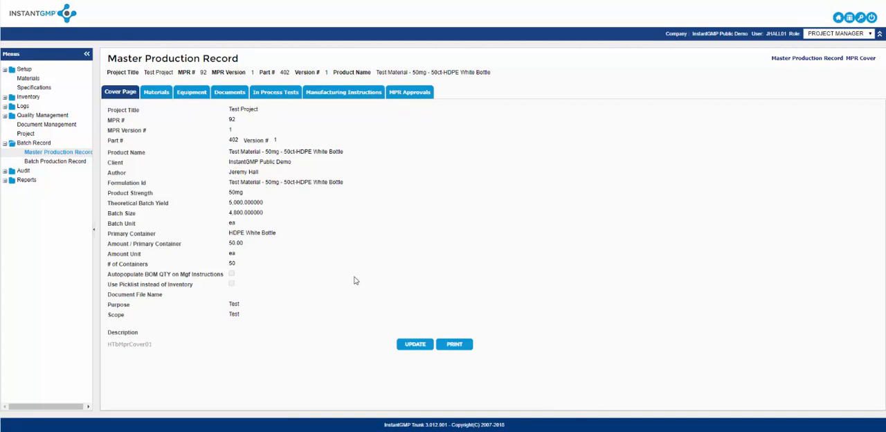
pyautogui.moveTo(313, 252)
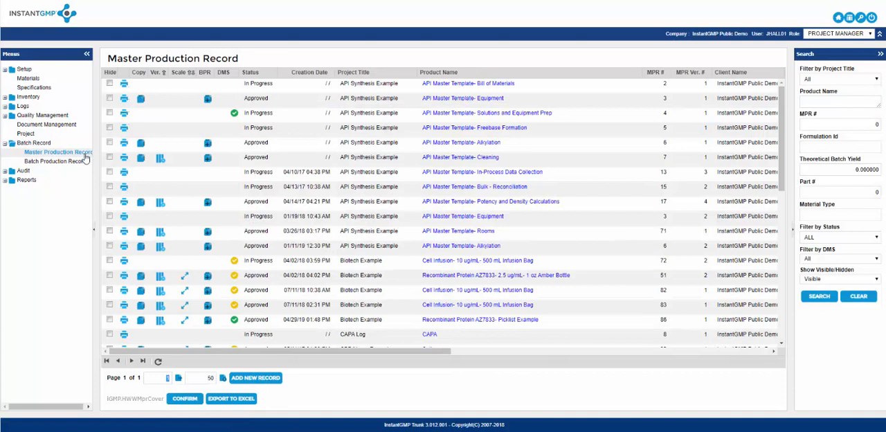
pyautogui.moveTo(867, 83)
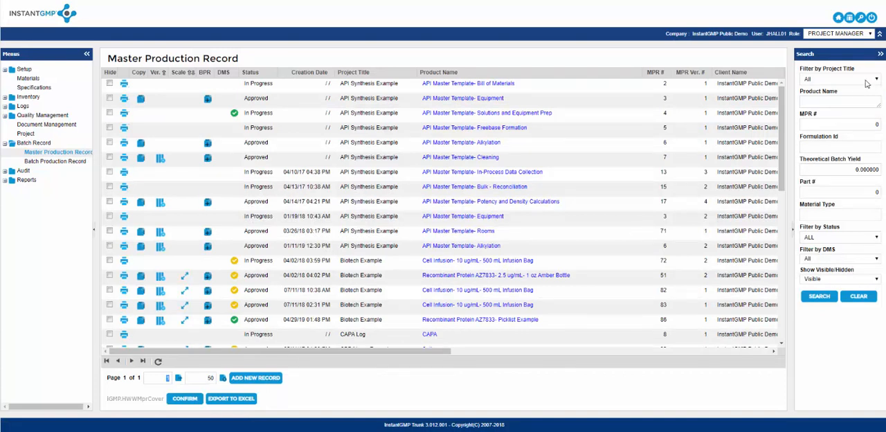
# Filter the list to Test Project and reopen MPR #92 via its Test Material link.
pyautogui.click(840, 78)
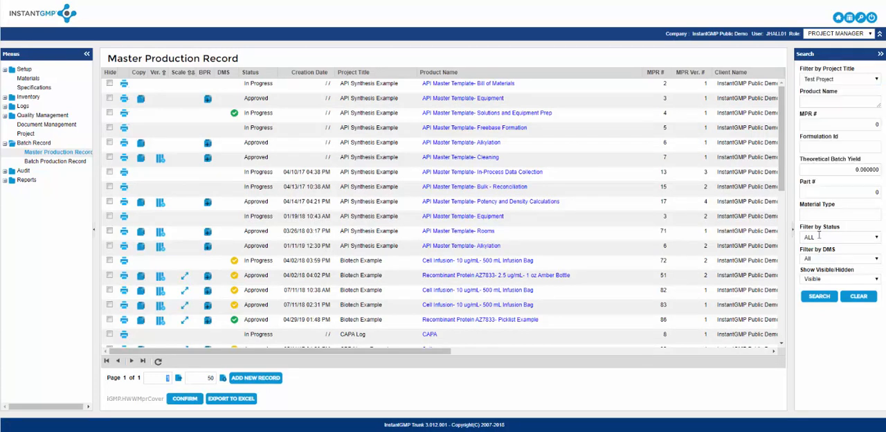
pyautogui.click(818, 296)
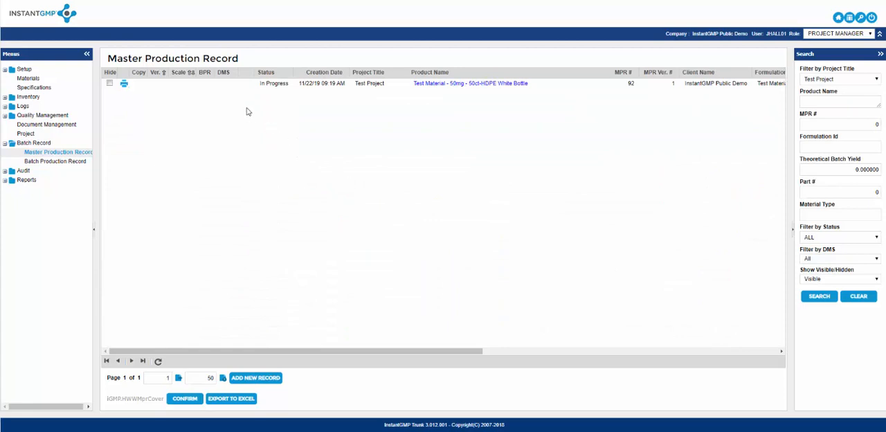
pyautogui.moveTo(276, 94)
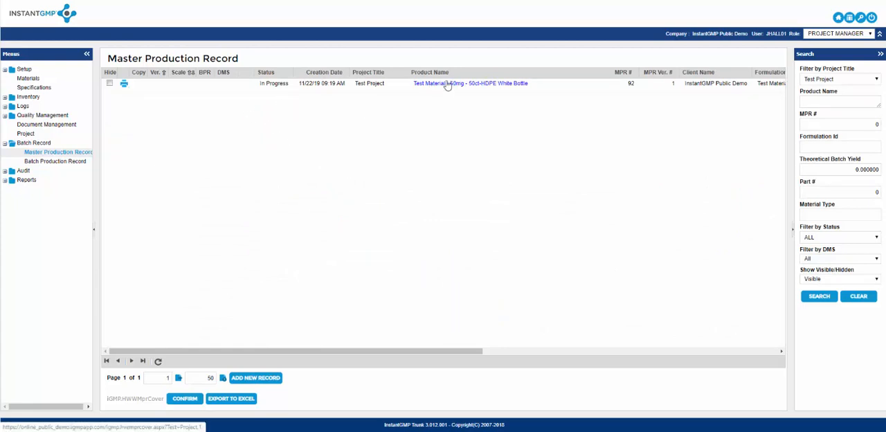
pyautogui.click(471, 83)
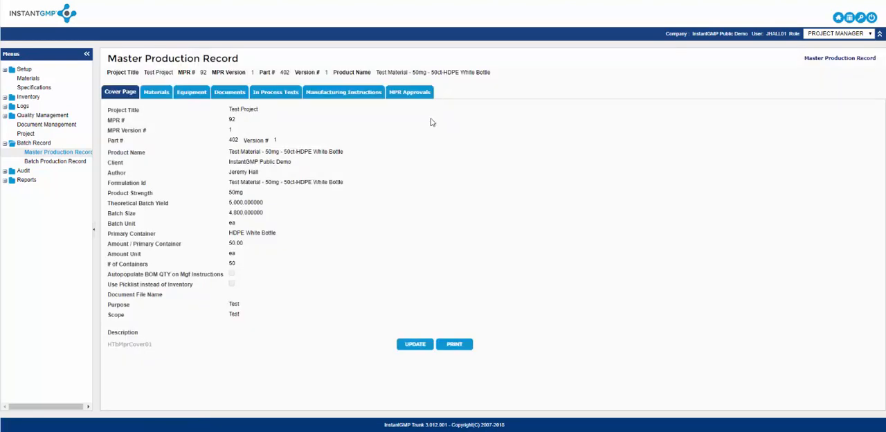
pyautogui.moveTo(174, 126)
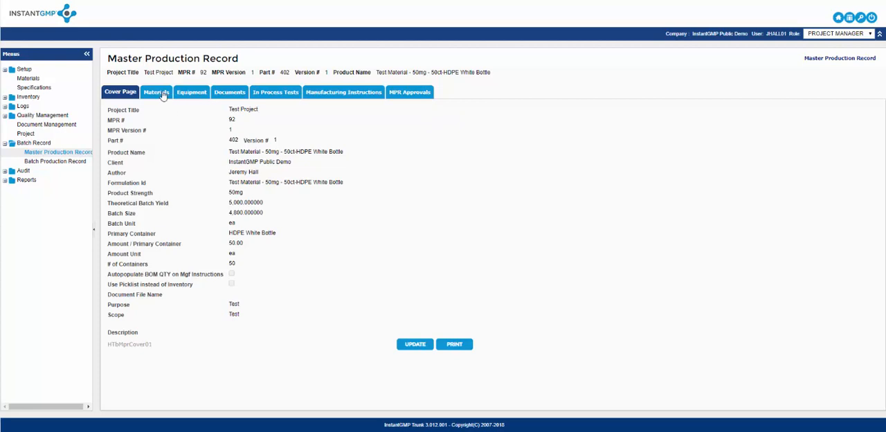
# Add a new material by part lookup with 1,000 g per batch and 100 percent composition.
pyautogui.click(155, 91)
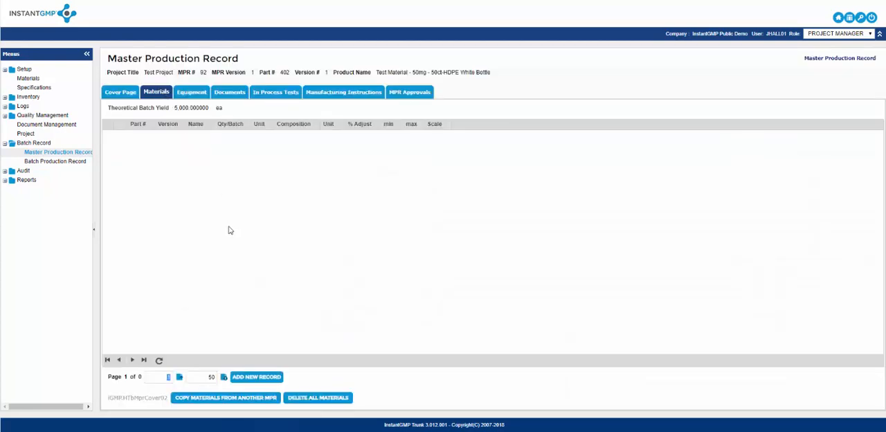
pyautogui.moveTo(233, 278)
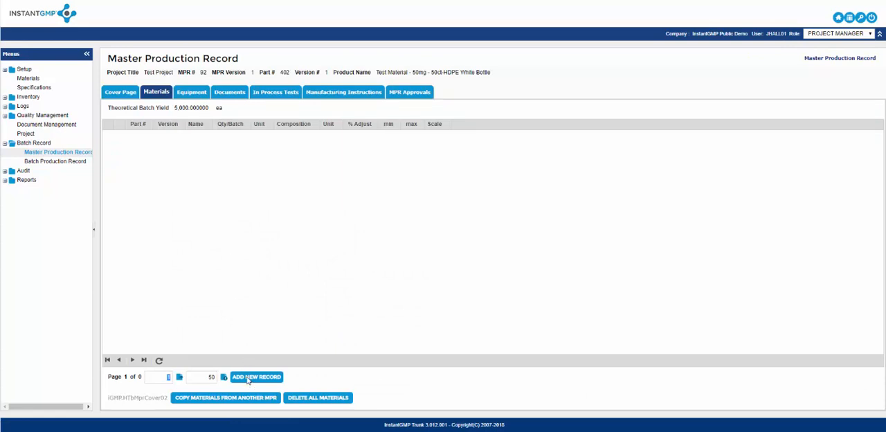
pyautogui.click(256, 377)
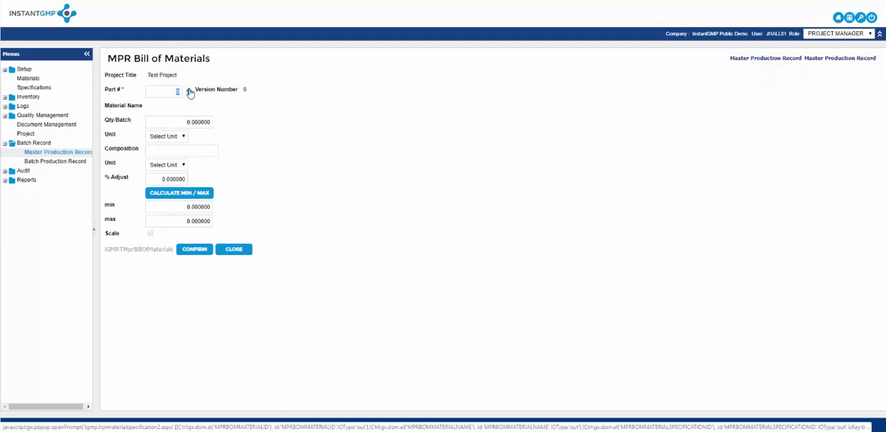
pyautogui.click(189, 90)
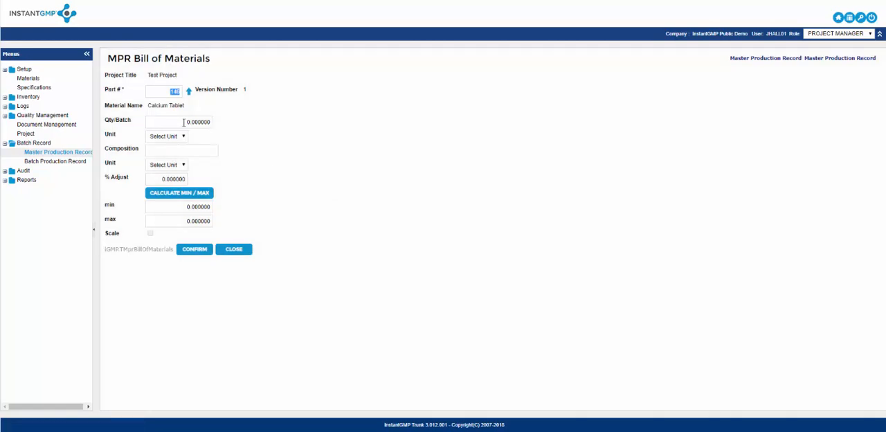
pyautogui.write('1000')
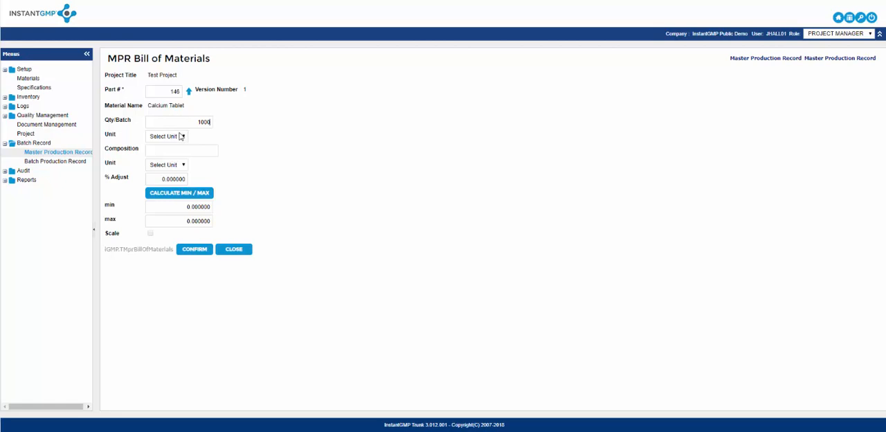
pyautogui.click(166, 136)
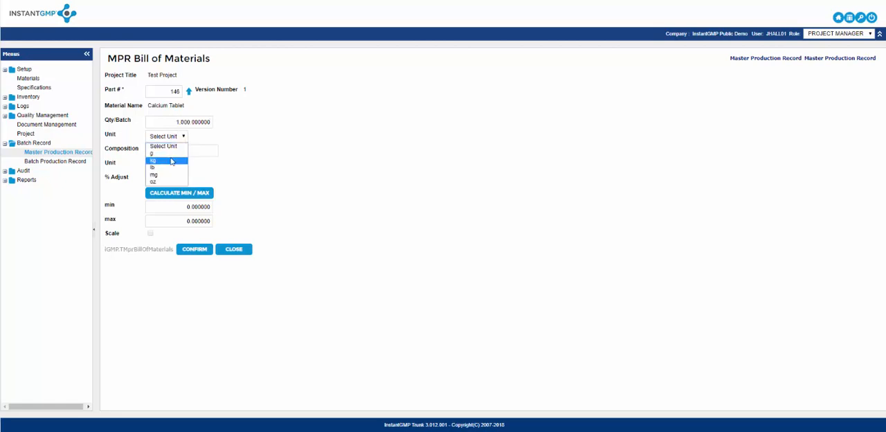
pyautogui.click(151, 153)
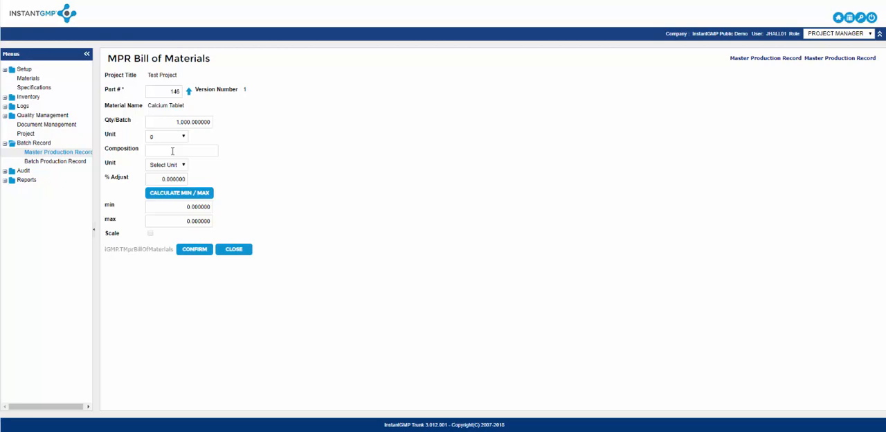
pyautogui.moveTo(143, 44)
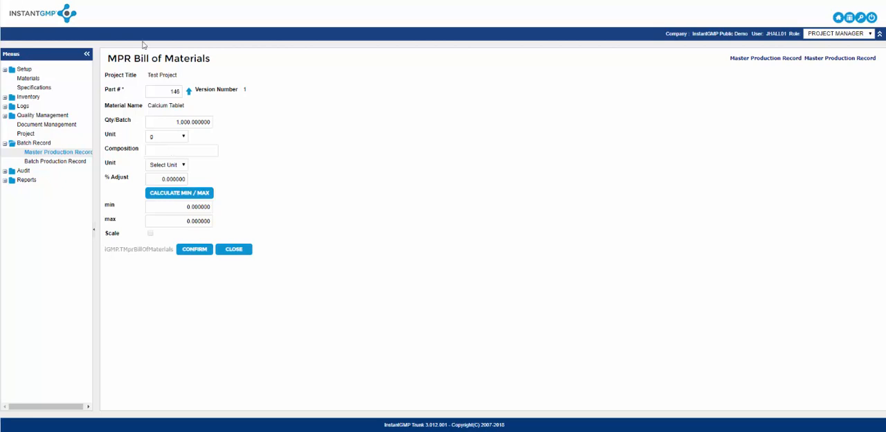
pyautogui.moveTo(180, 149)
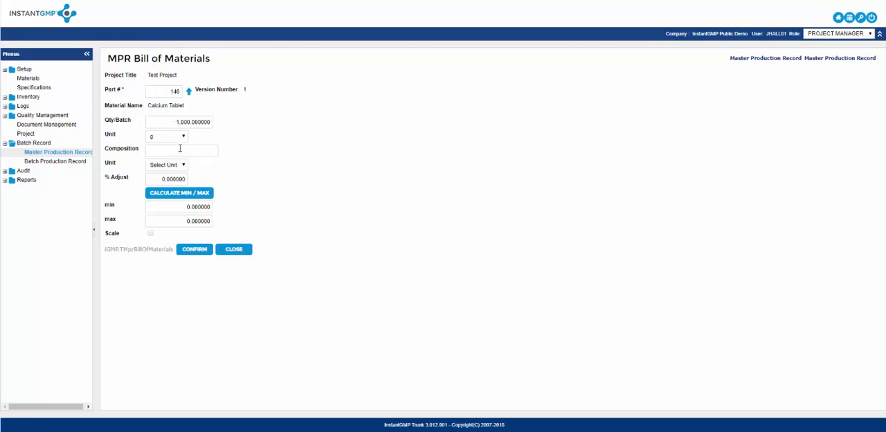
pyautogui.write('100')
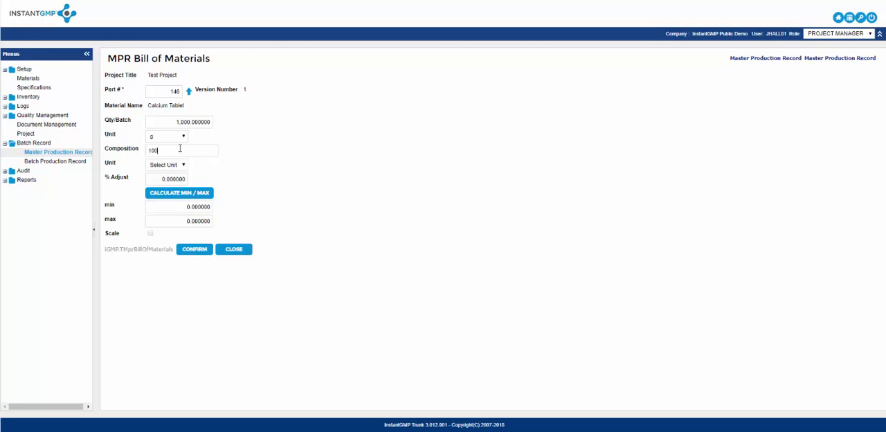
pyautogui.click(167, 164)
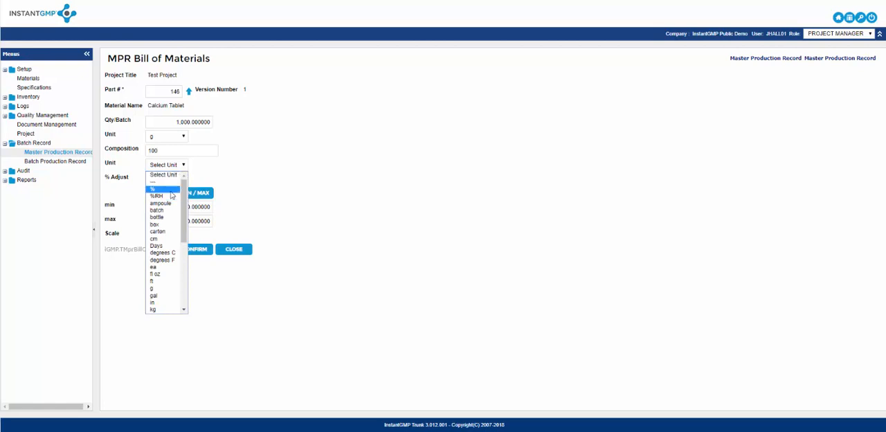
pyautogui.click(153, 189)
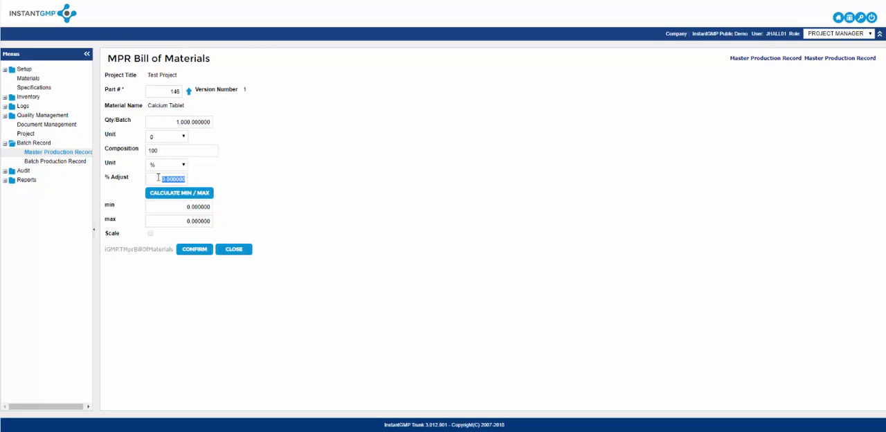
# Set custom limits of min 900 and max 1,100 and save the Calcium Tablet material.
pyautogui.write('9')
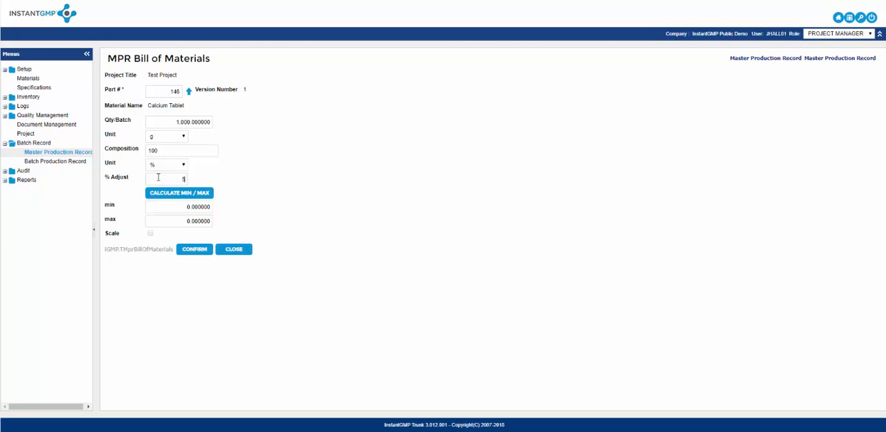
pyautogui.write('5.000000')
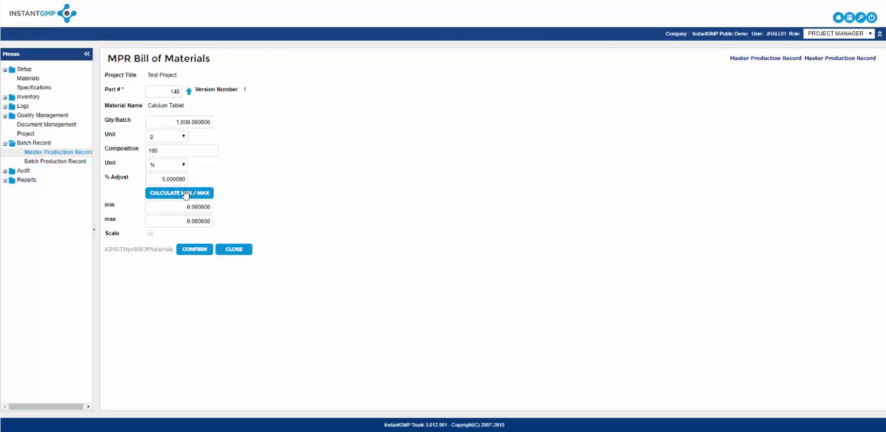
pyautogui.click(180, 192)
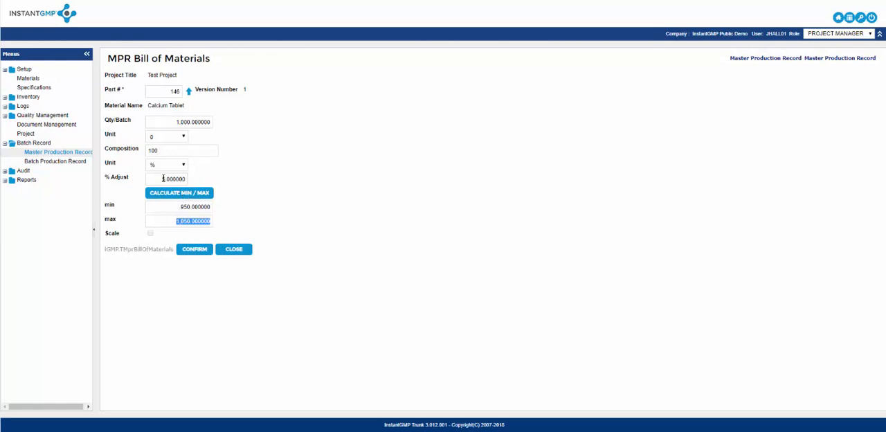
pyautogui.click(180, 193)
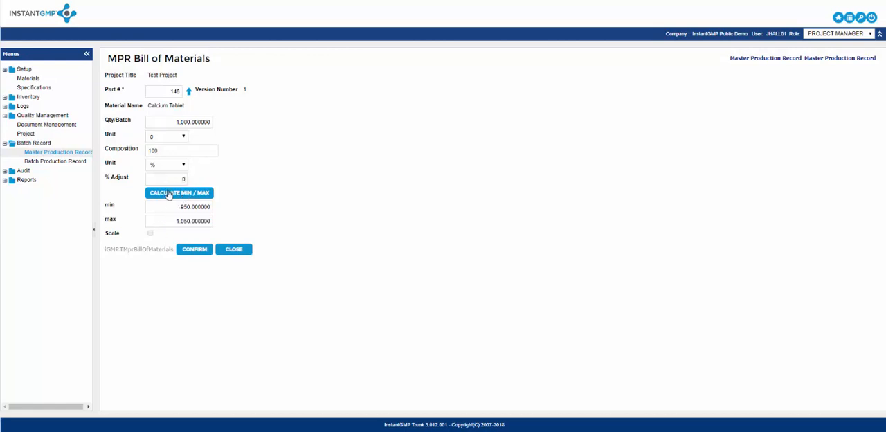
pyautogui.click(179, 192)
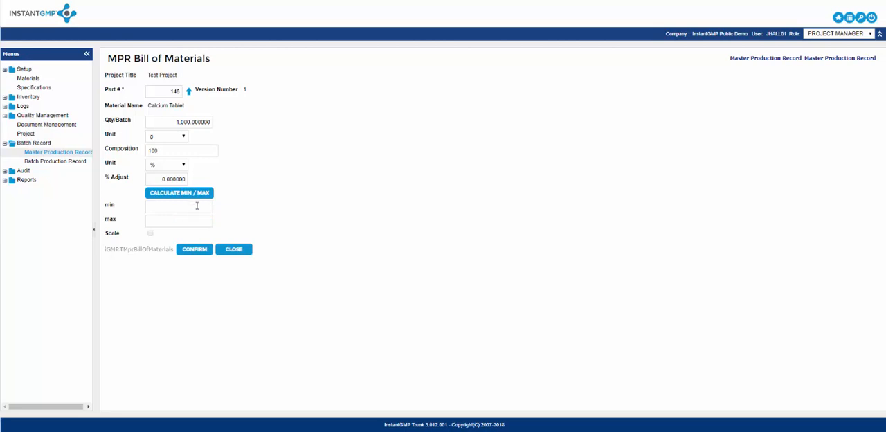
pyautogui.write('900.000000')
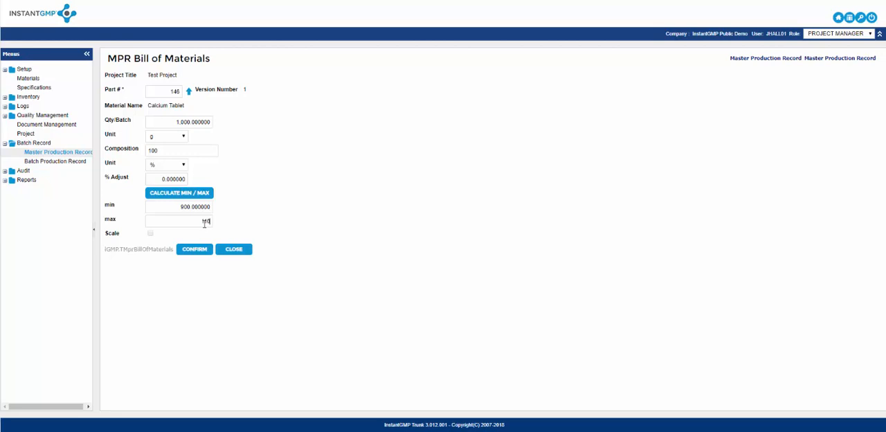
pyautogui.write('1100')
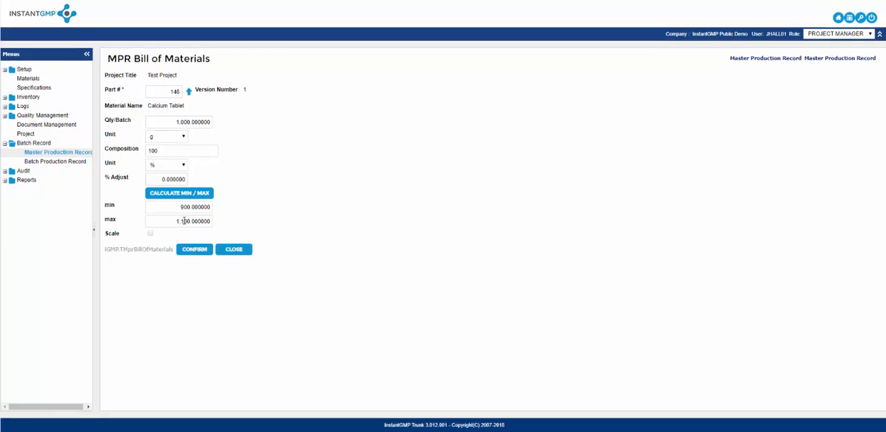
pyautogui.click(194, 249)
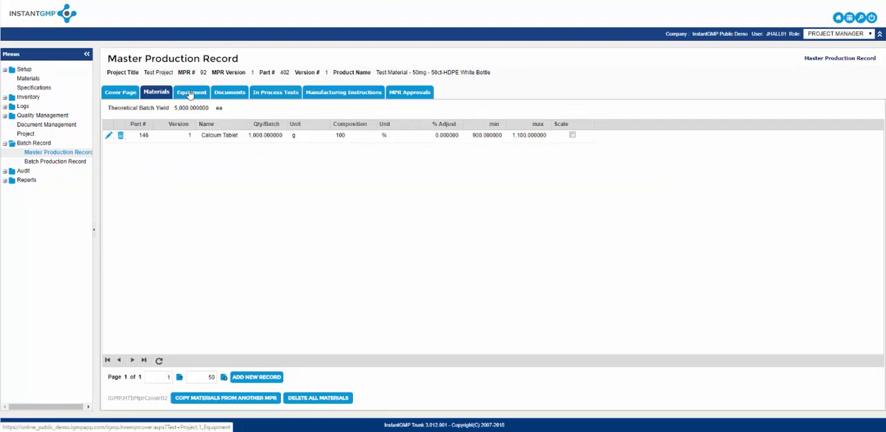
# Add the Mettler Toledo balance, equipment 005, to the record's equipment list.
pyautogui.click(192, 91)
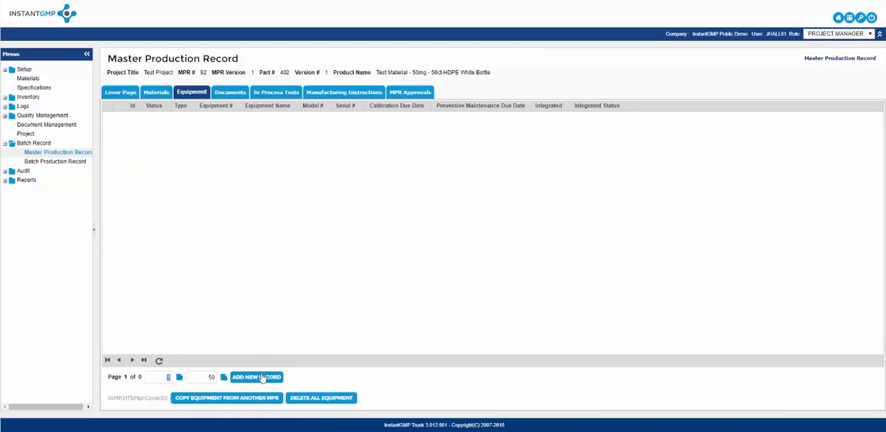
pyautogui.click(256, 377)
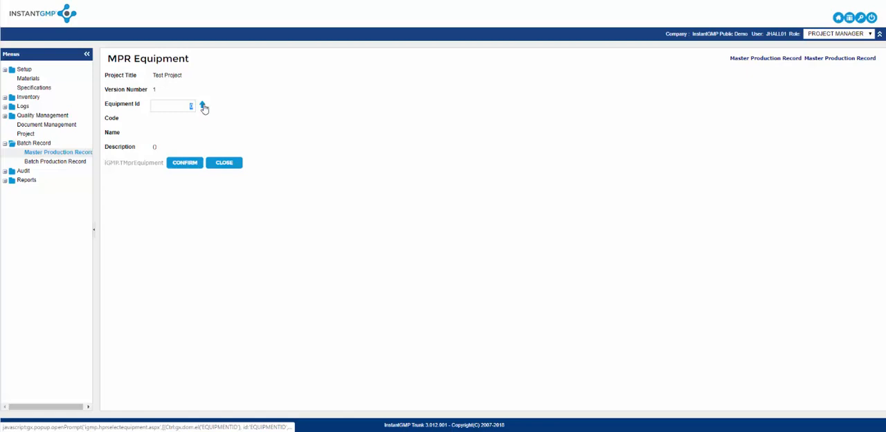
pyautogui.click(202, 106)
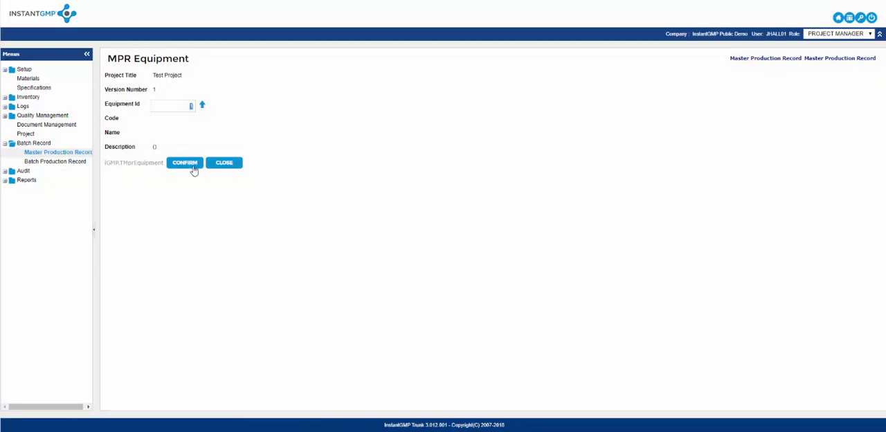
pyautogui.click(184, 163)
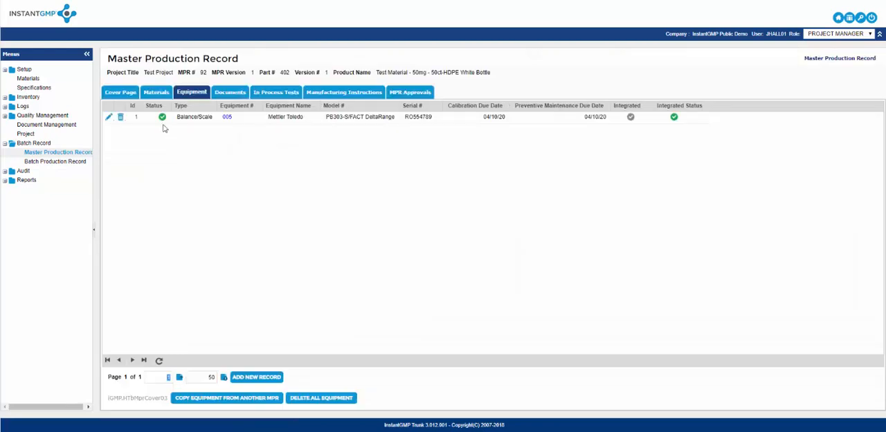
pyautogui.moveTo(159, 129)
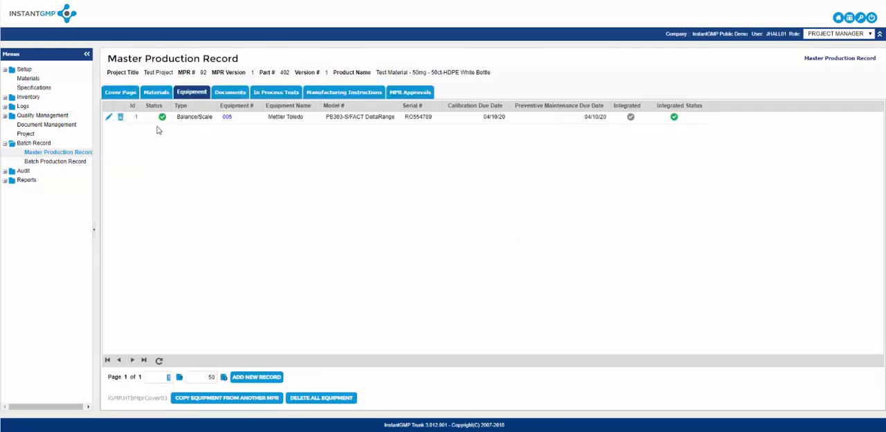
pyautogui.moveTo(222, 136)
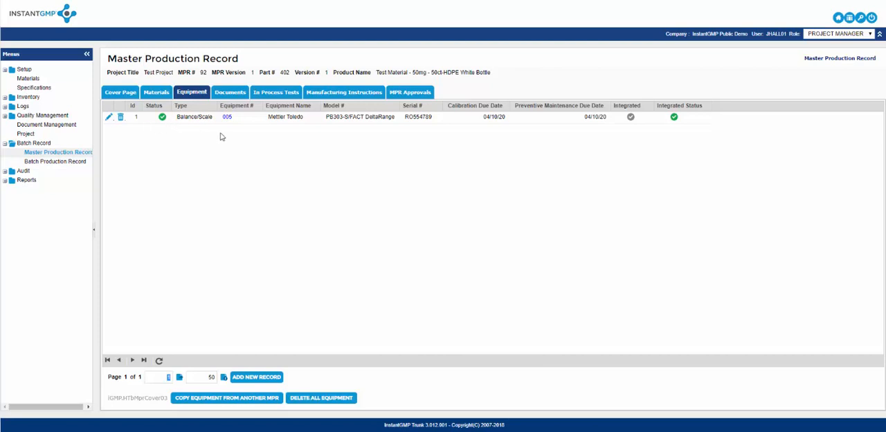
pyautogui.moveTo(541, 134)
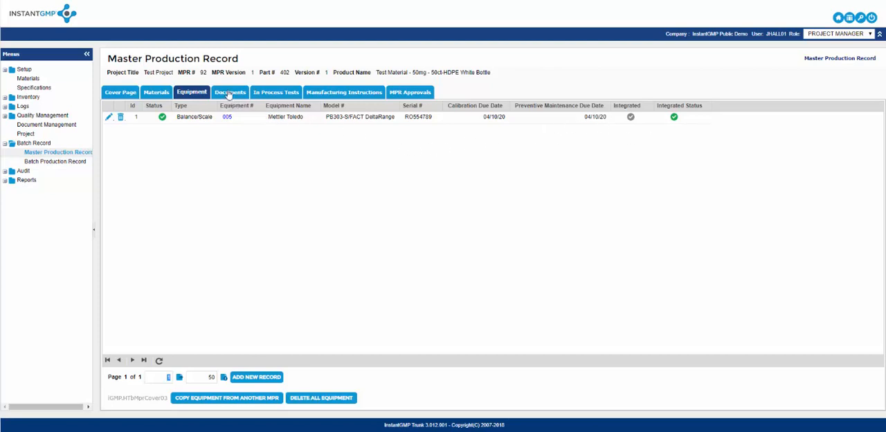
# Attach SOP-0408 equipment storage and SOP-0403 cleaning documents to the record.
pyautogui.click(230, 91)
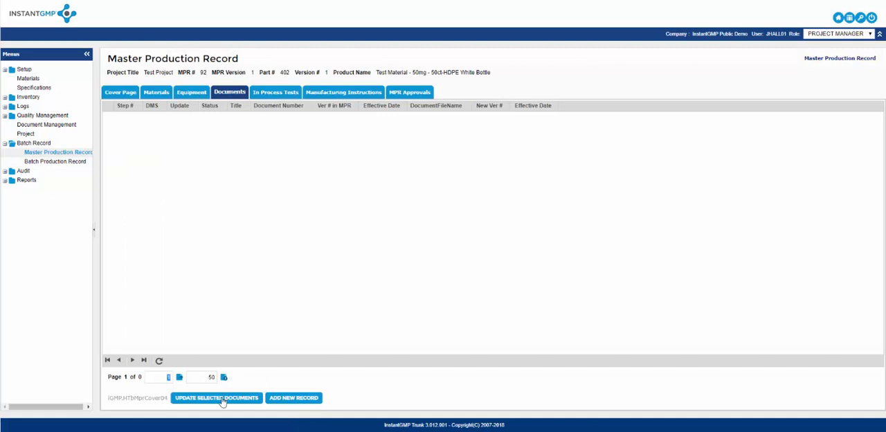
pyautogui.click(294, 398)
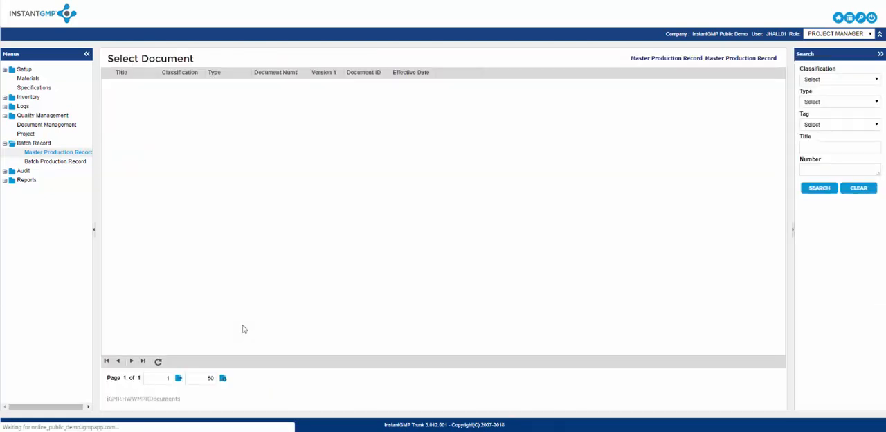
pyautogui.click(819, 187)
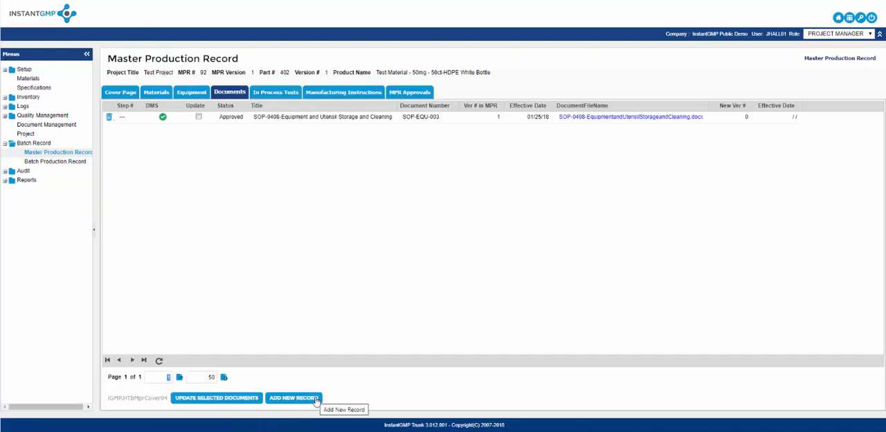
pyautogui.click(293, 398)
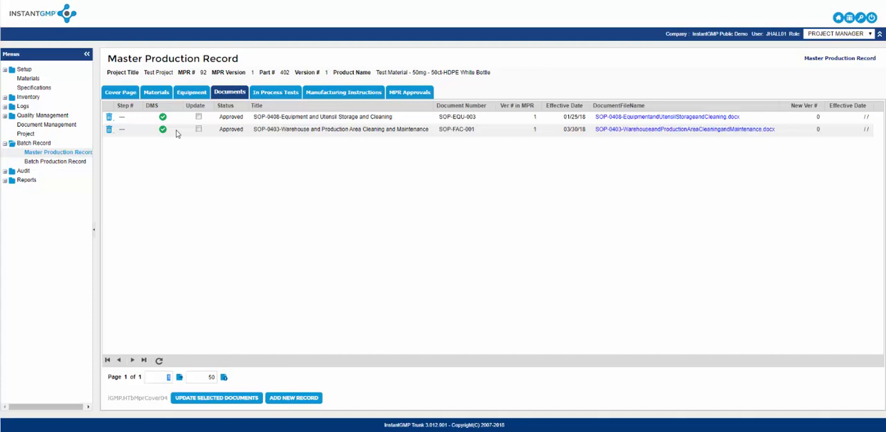
pyautogui.moveTo(197, 130)
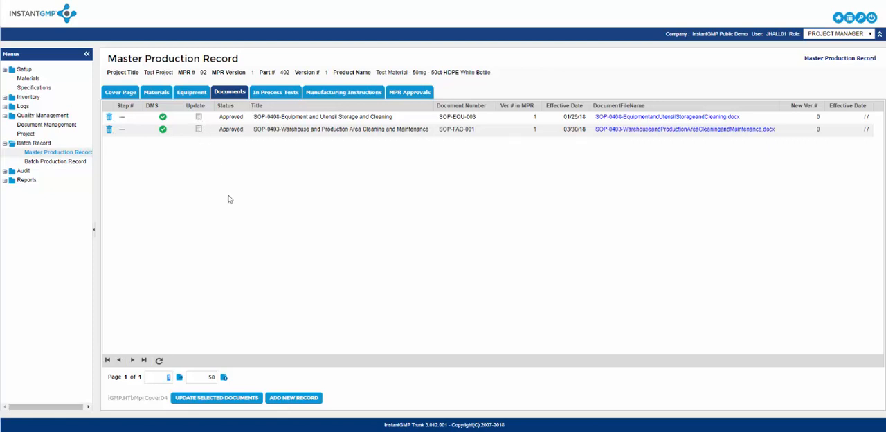
pyautogui.moveTo(216, 398)
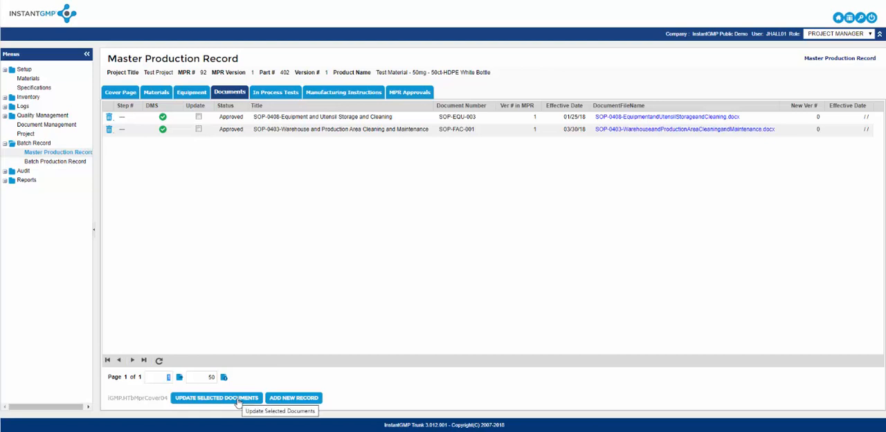
pyautogui.moveTo(291, 161)
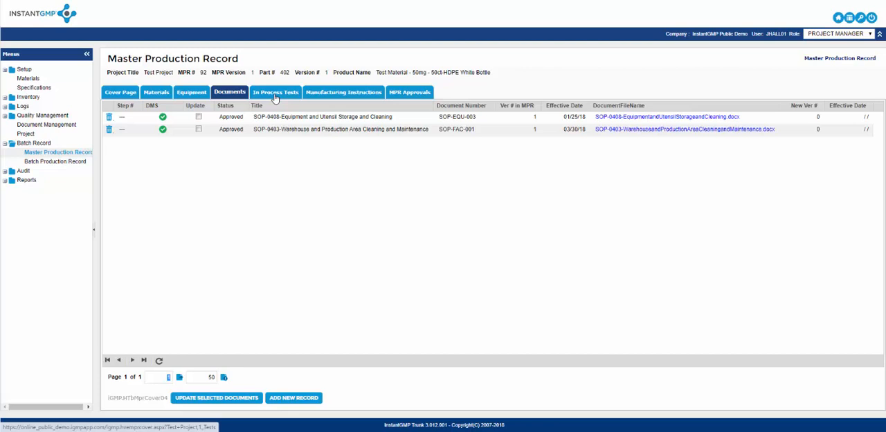
# Begin a new in-process test at step 10 using the HPLC test method.
pyautogui.click(275, 92)
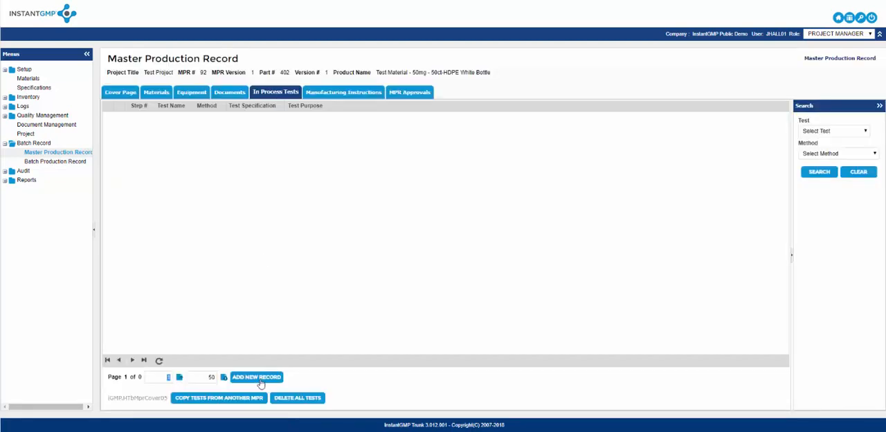
pyautogui.click(256, 376)
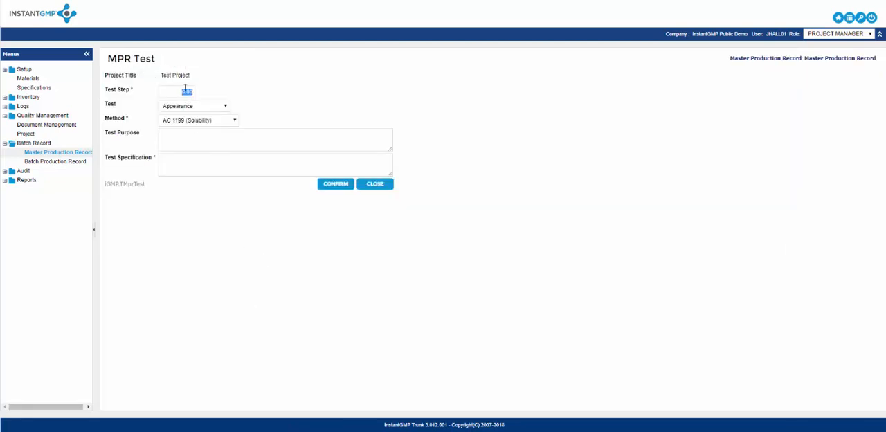
pyautogui.write('10')
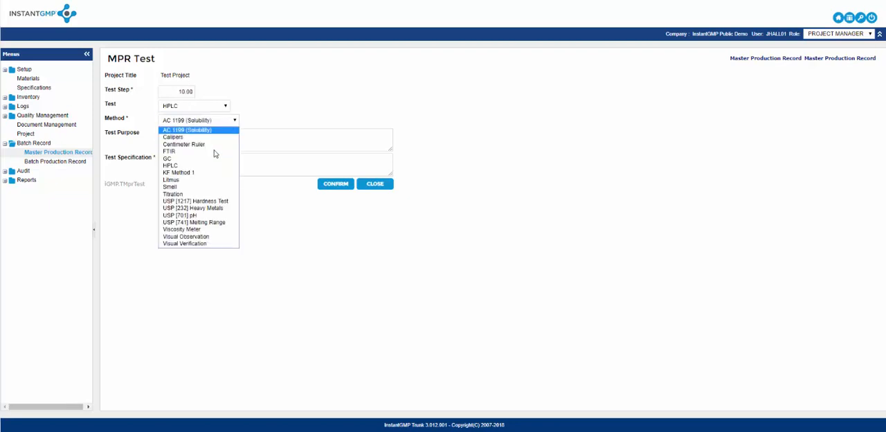
pyautogui.click(170, 166)
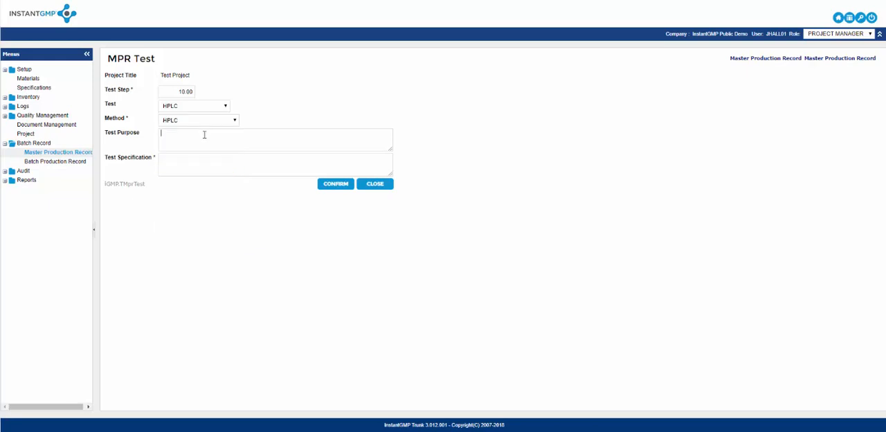
# Enter purpose 'IN pro testing' and specification 'No less than 95%', then confirm the test.
pyautogui.write('IN process purity')
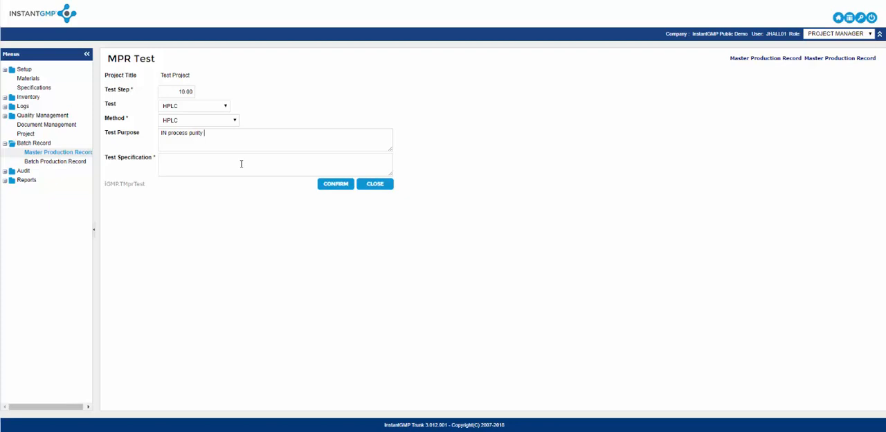
pyautogui.write('testing')
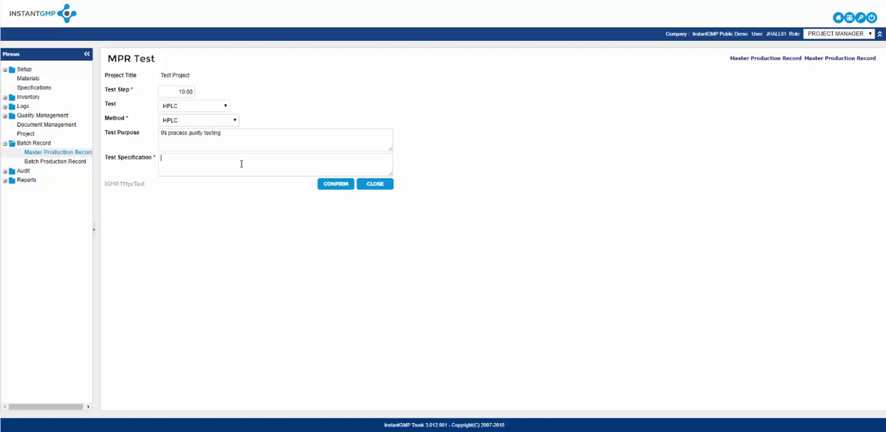
pyautogui.write('No less than 95%')
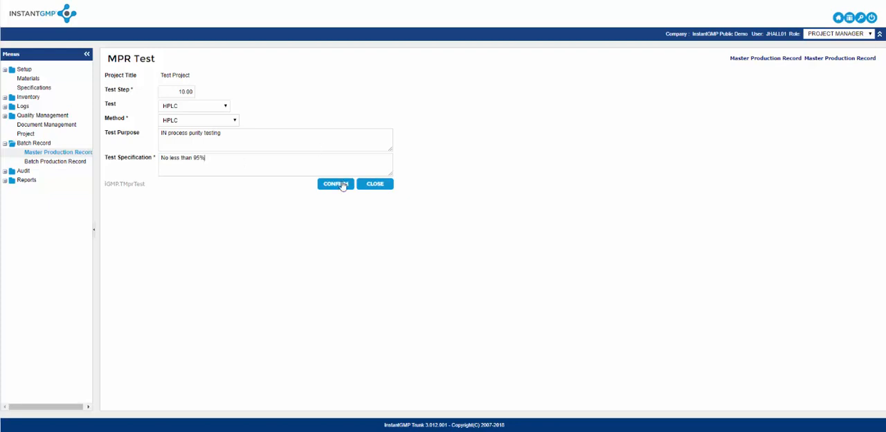
pyautogui.click(335, 183)
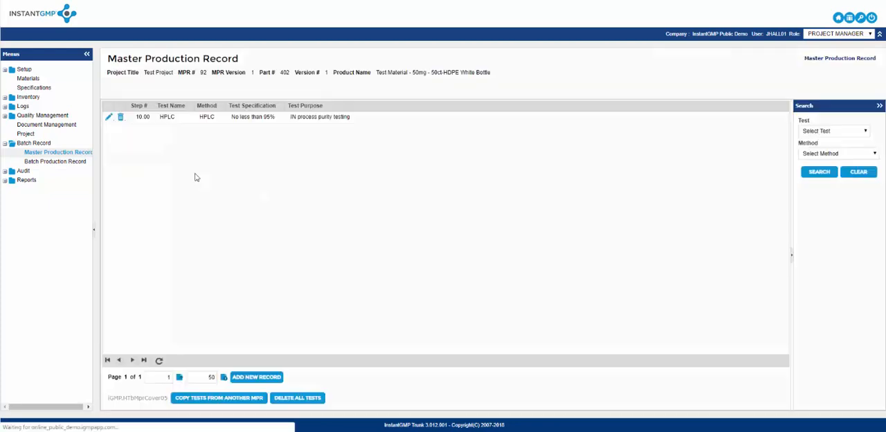